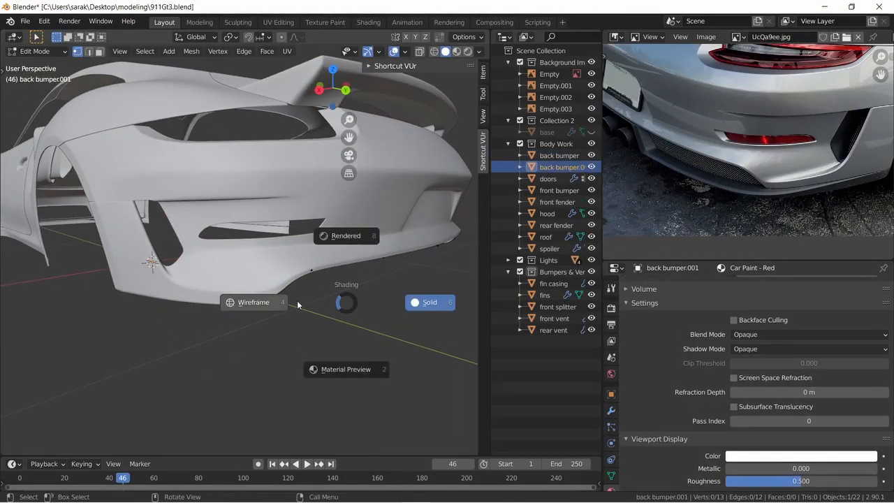
Choose a shading mode from the Z pie menu while viewing the rear bumper in Right Orthographic.
{"action": "left_click", "coordinate": [255, 301]}
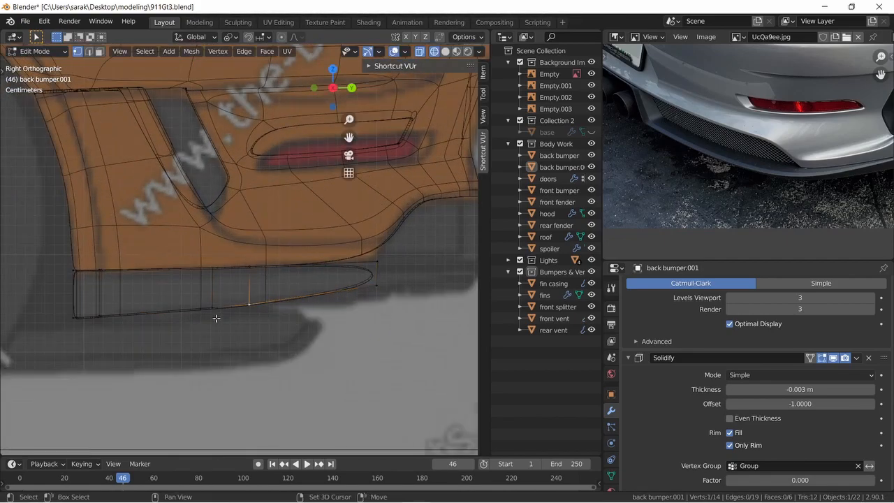
Orbit under the rear bumper in wireframe to inspect its lower section in Object Mode.
{"action": "left_click_drag", "start_coordinate": [216, 319], "coordinate": [272, 299]}
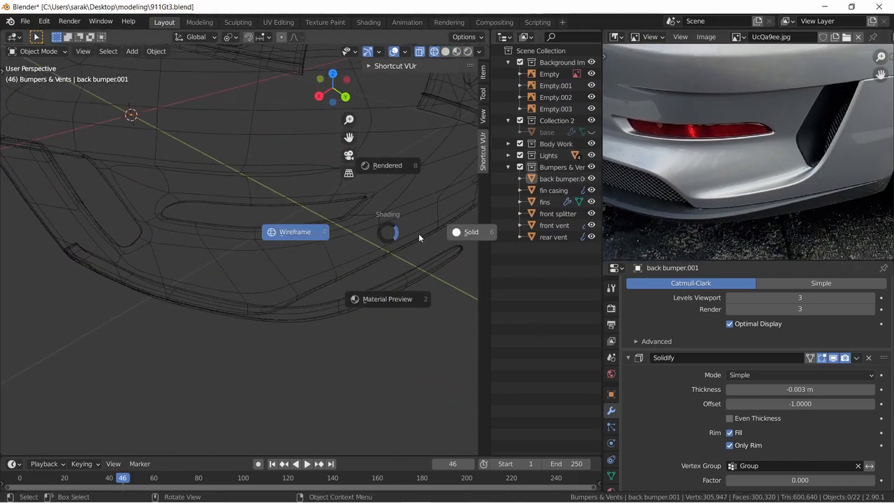
Shape the bumper's lower lip vertices in Edit Mode, return to Object Mode in Solid shading and save.
{"action": "key", "text": "Tab"}
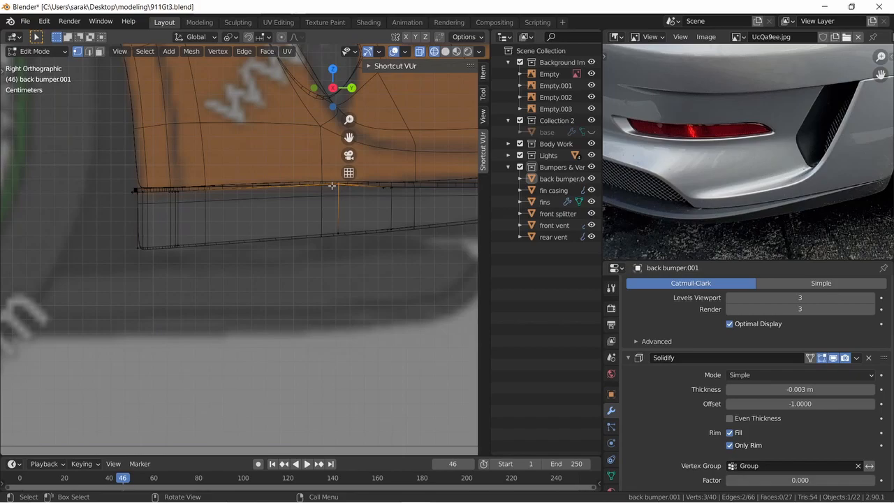
{"action": "key", "text": "Tab"}
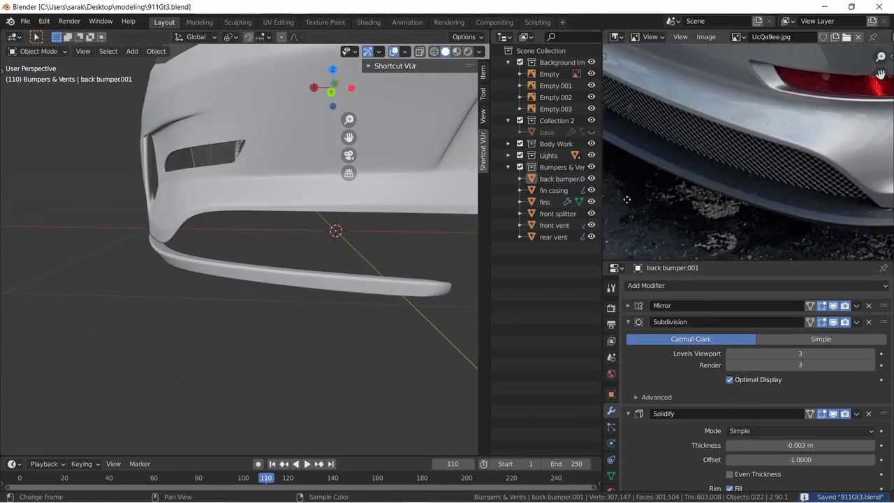
Scale the lip on Y in top view, add a Ctrl+R loop cut and review the shape in Object Mode.
{"action": "key", "text": "Tab"}
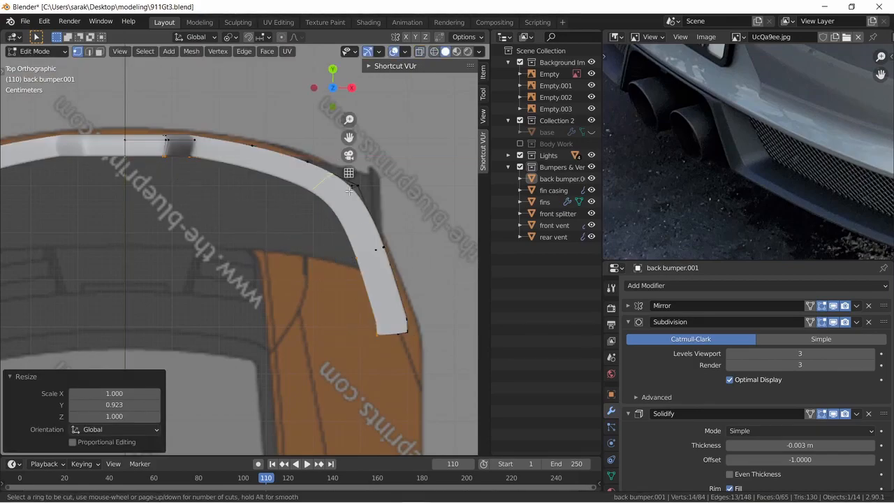
{"action": "key", "text": "Tab"}
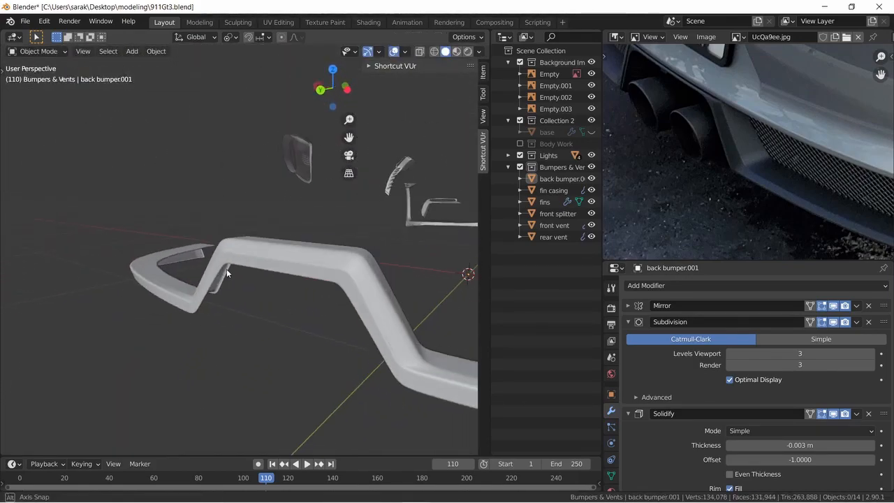
{"action": "key", "text": "Tab"}
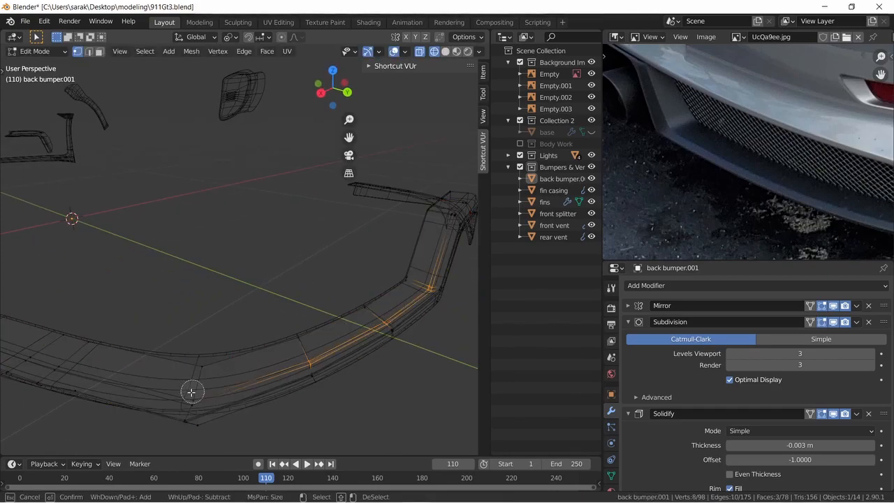
{"action": "key", "text": "Tab"}
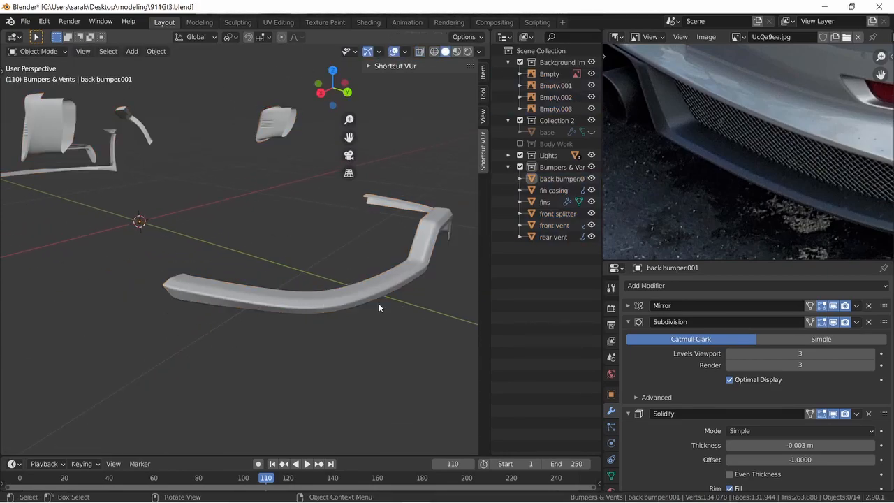
{"action": "key", "text": "Tab"}
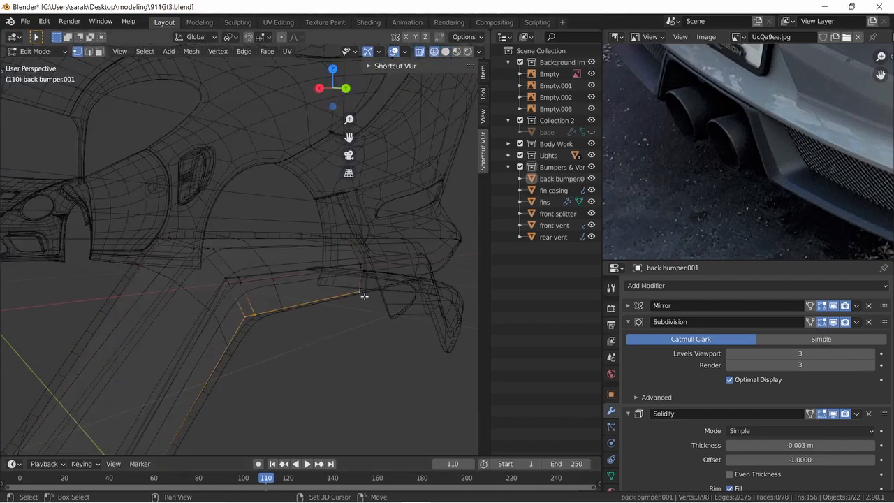
Move the lip's end vertices with G onto the car outline in Right Orthographic view.
{"action": "key", "text": "Tab"}
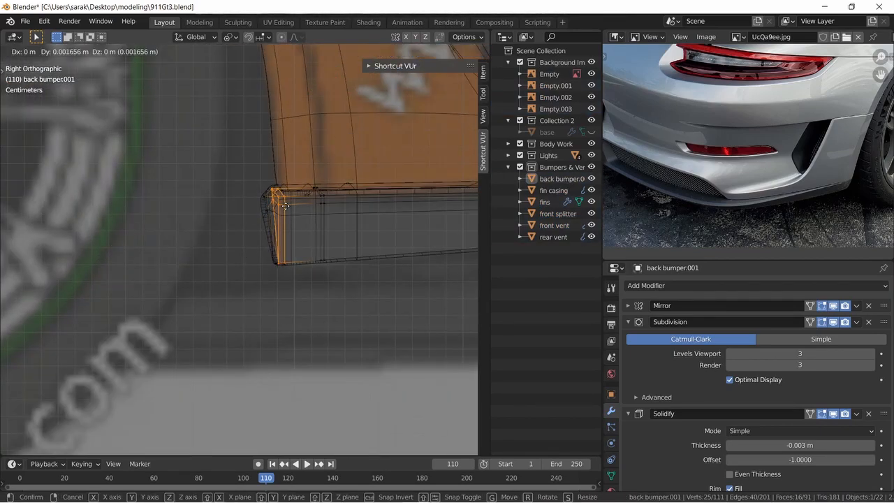
Vertex-slide the lip end to round it off, then edit rear fender.001 for the side skirt.
{"action": "key", "text": "Tab"}
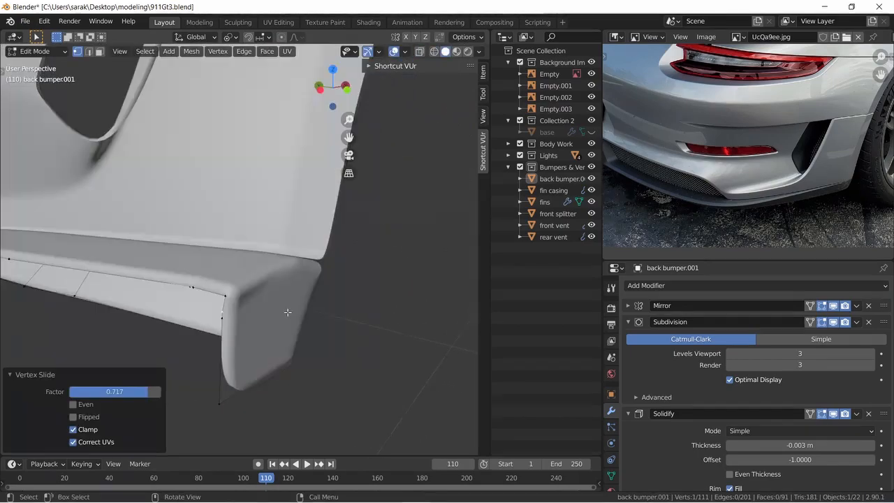
{"action": "key", "text": "Tab"}
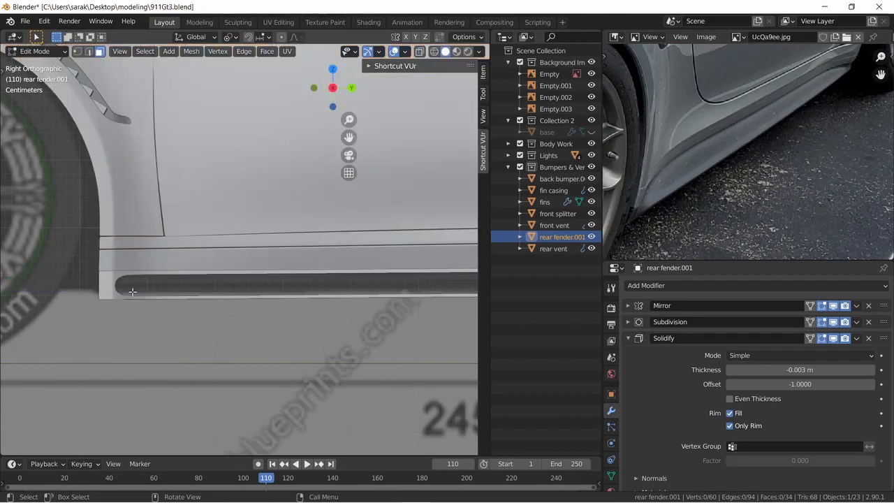
Add a Solidify modifier to rear fender.001 and set its Thickness value.
{"action": "left_click", "coordinate": [869, 337]}
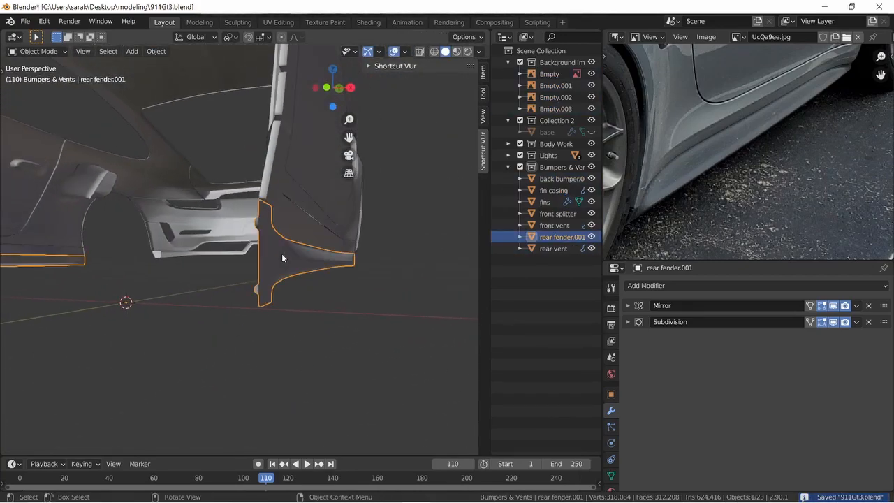
{"action": "left_click", "coordinate": [645, 285]}
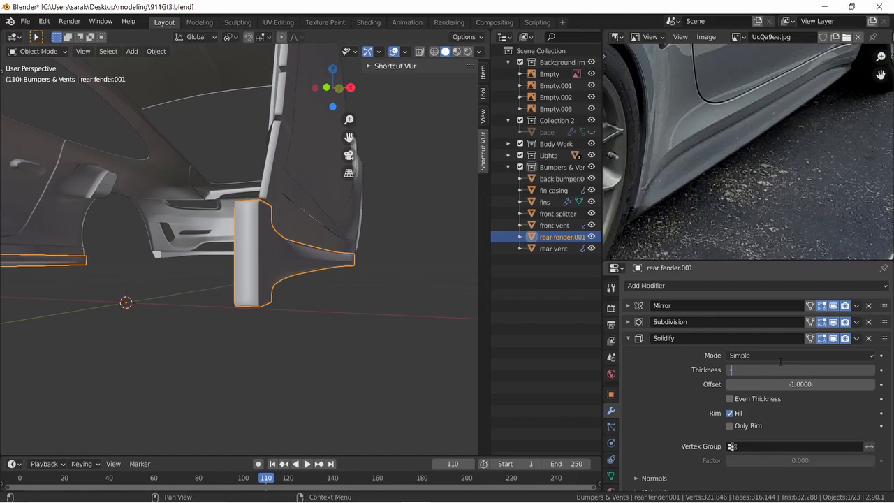